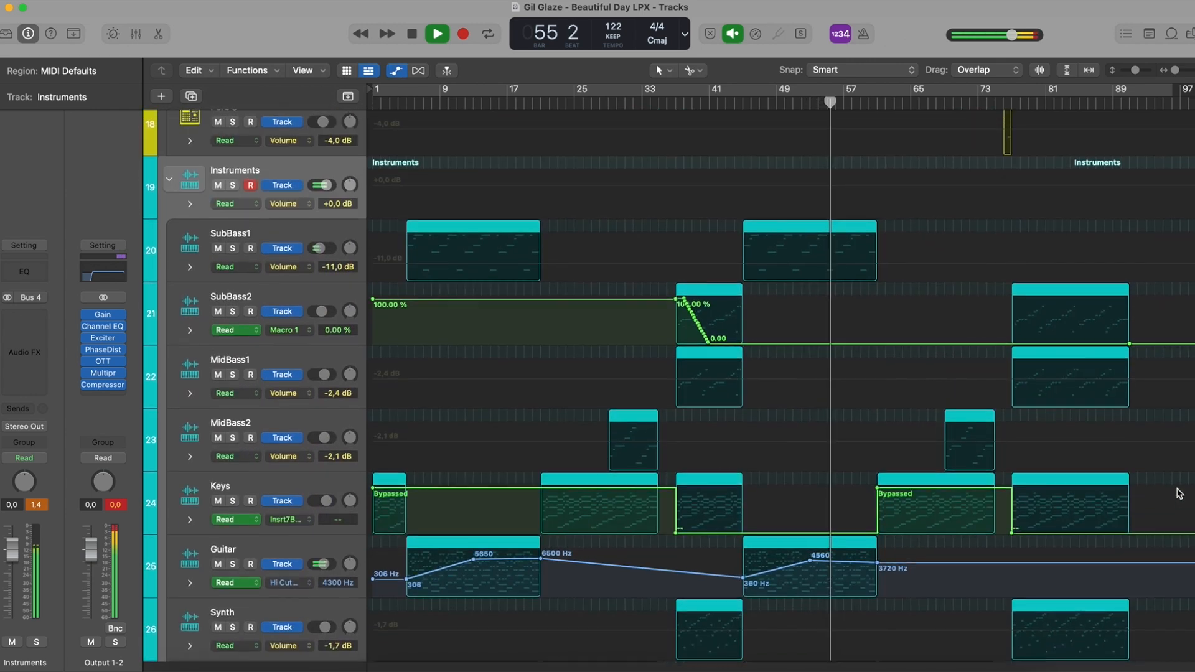
Step: Scroll the Tracks area up to reveal the Clap, Snick, Hat and Shaker tracks
scroll(up, 3)
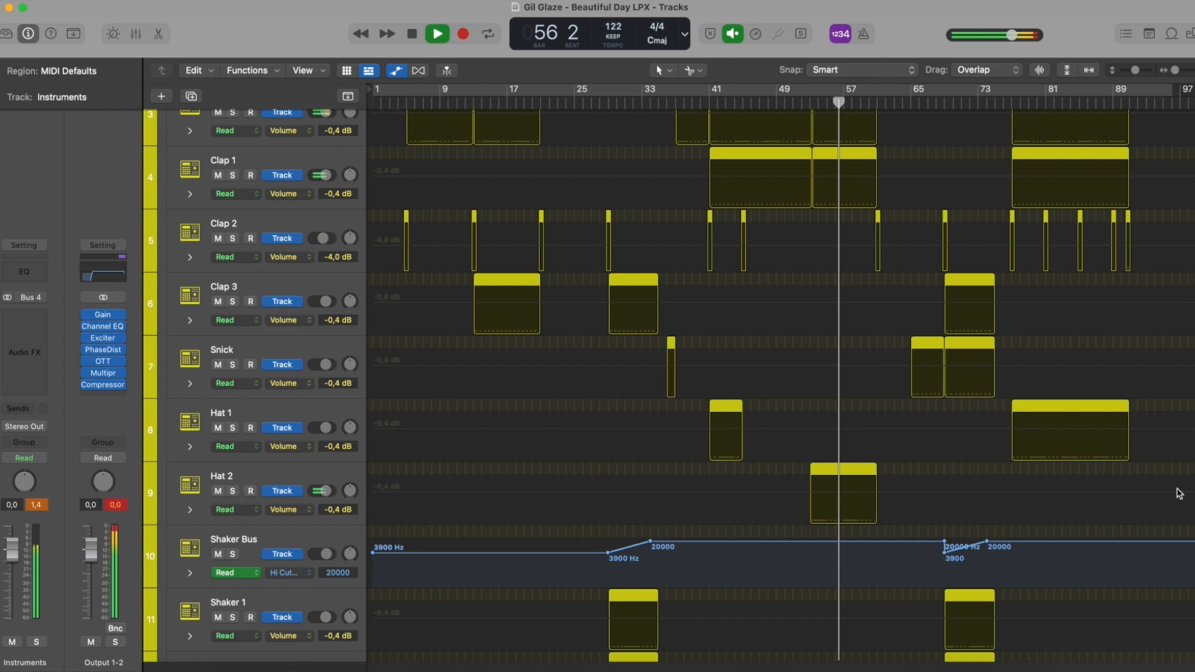
Step: Show the Mixer with the Serum instrument window for the Synth channel
click(136, 34)
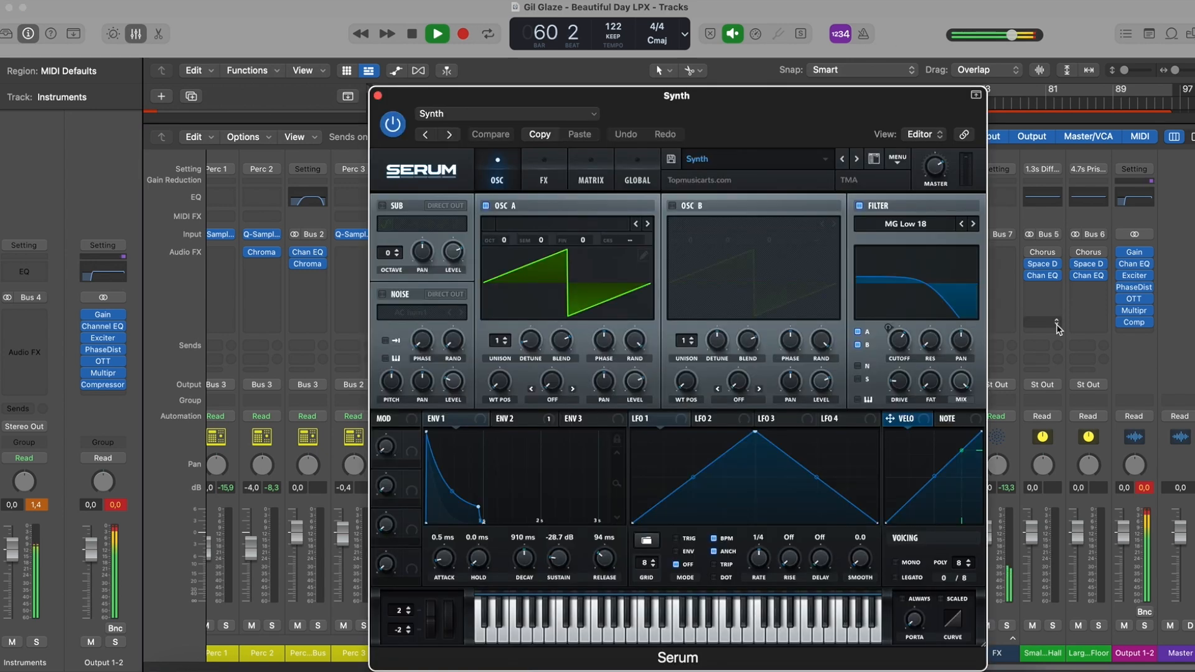
Step: View the Keys strip's Compressor, then the Serum instrument on MidBass1
click(377, 96)
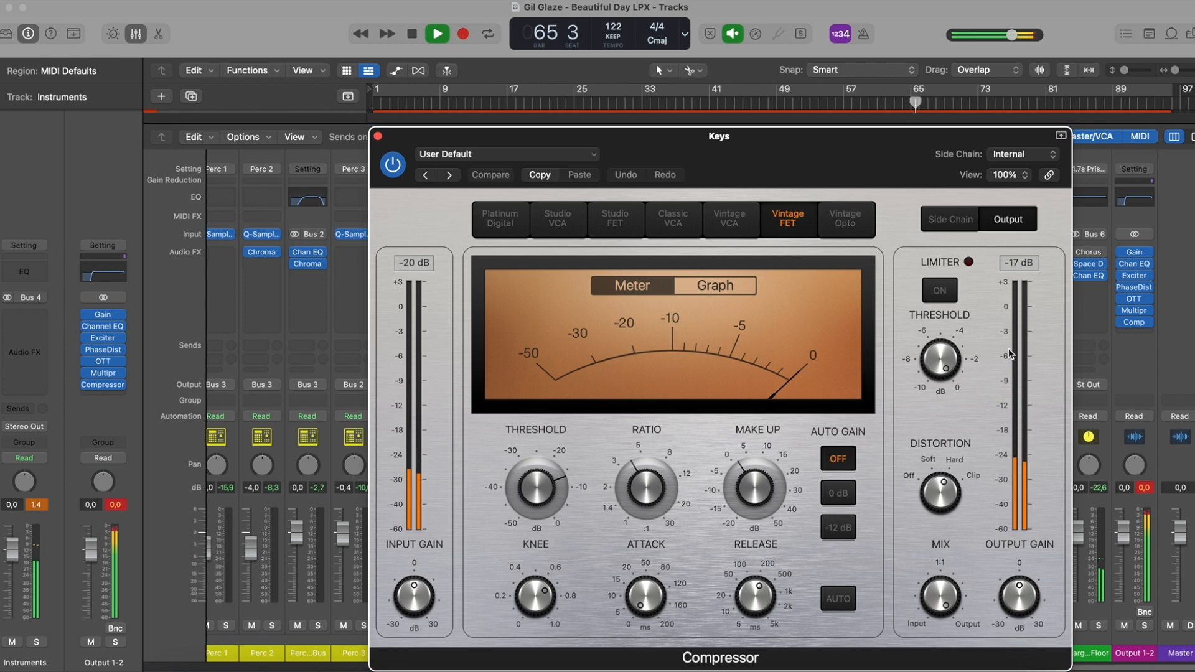
click(377, 135)
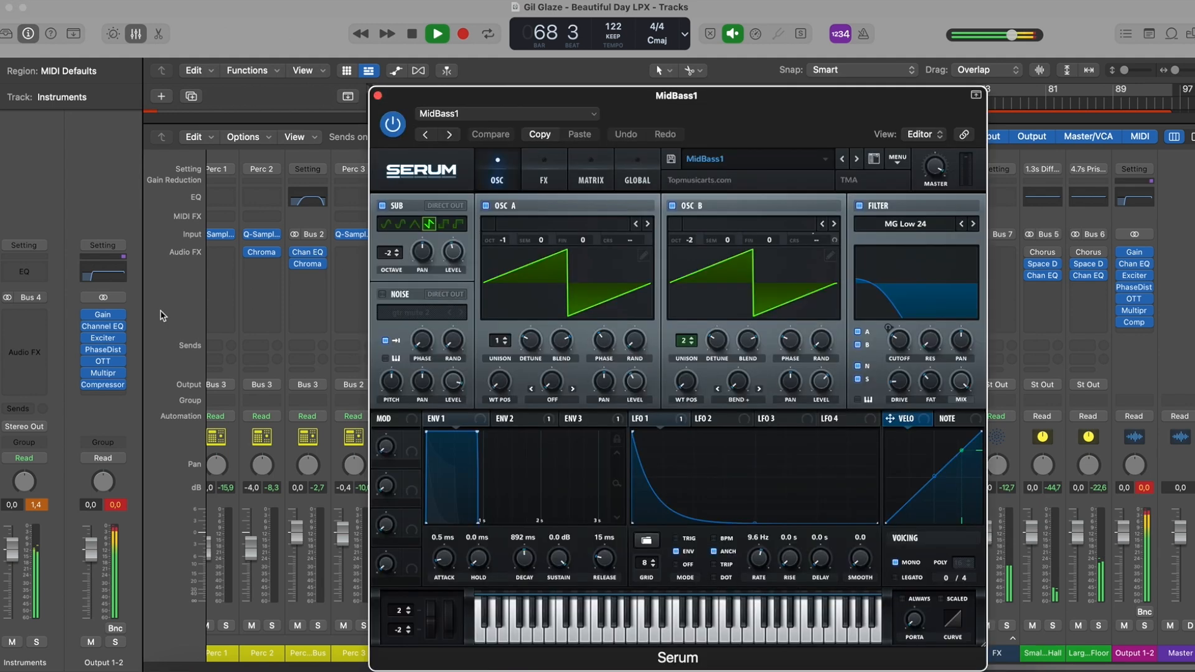
Step: View the Pad2 Expander and Output 1-2 Channel EQ, then close the plugin window
click(375, 96)
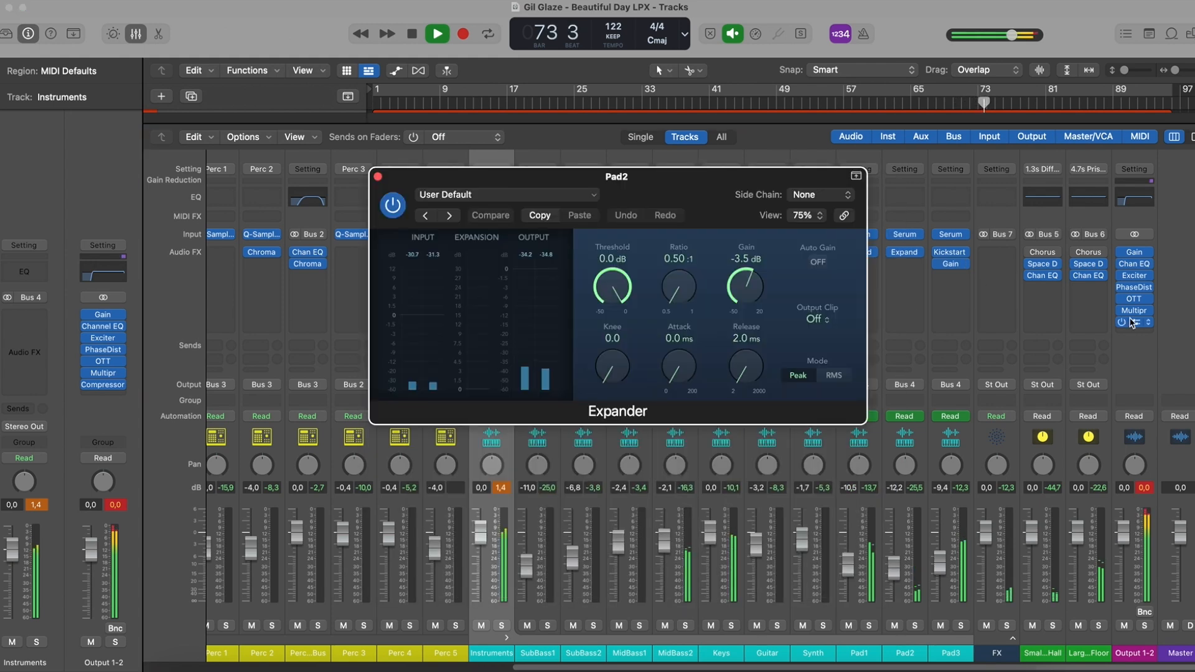
click(378, 176)
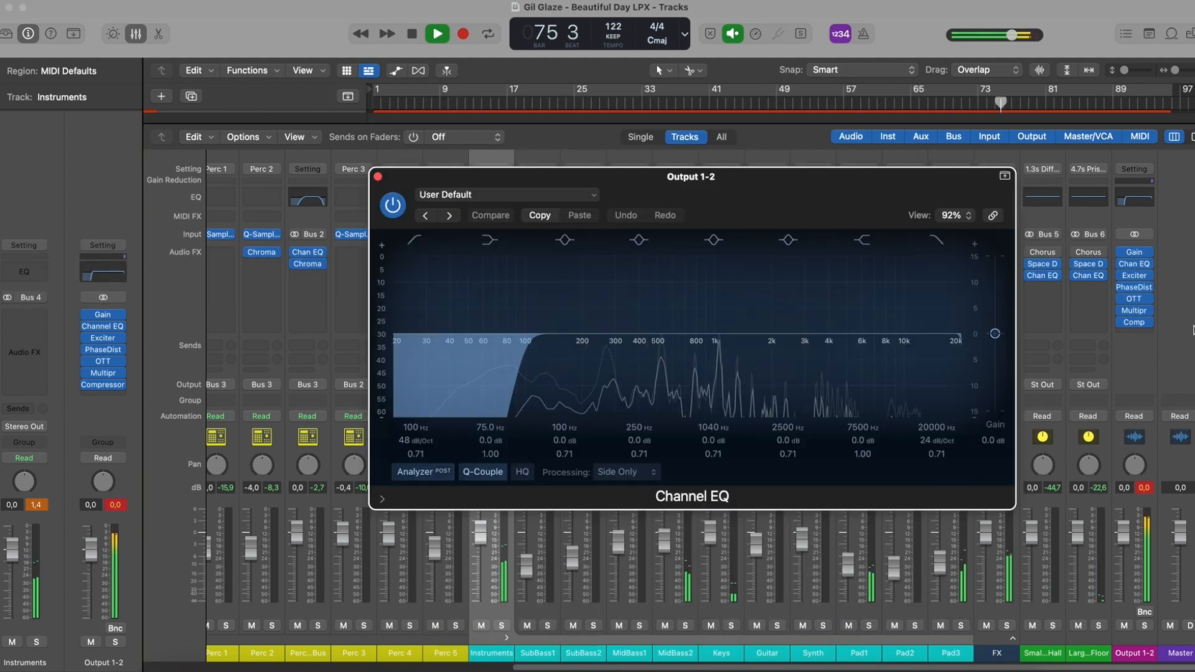
click(378, 176)
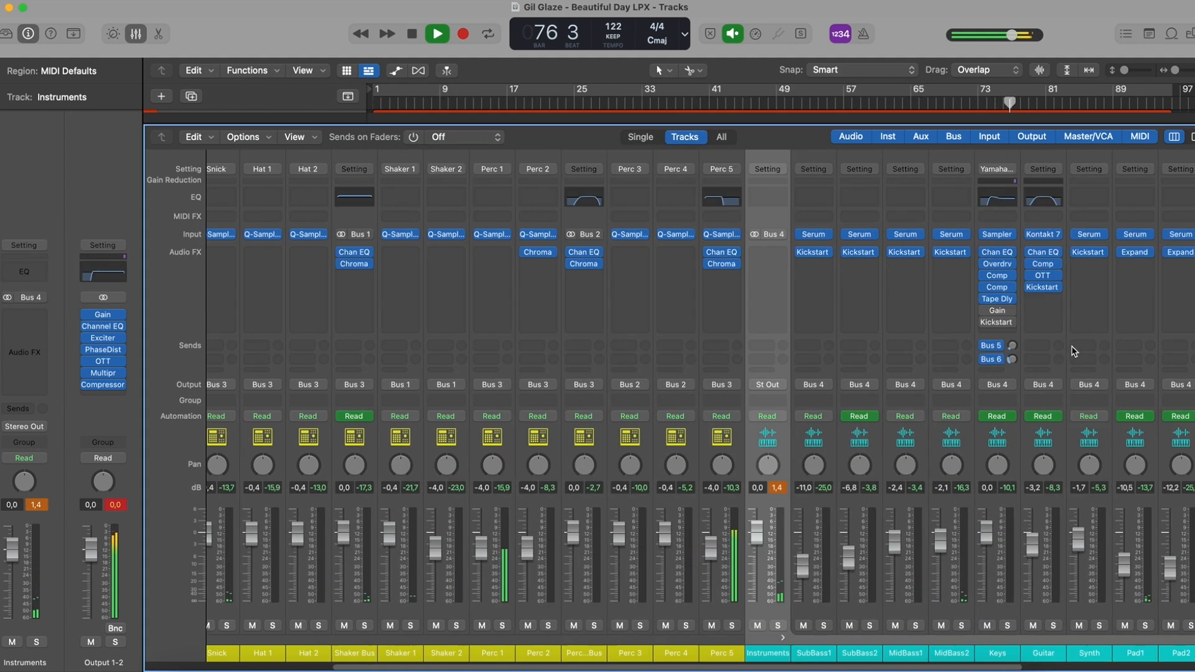